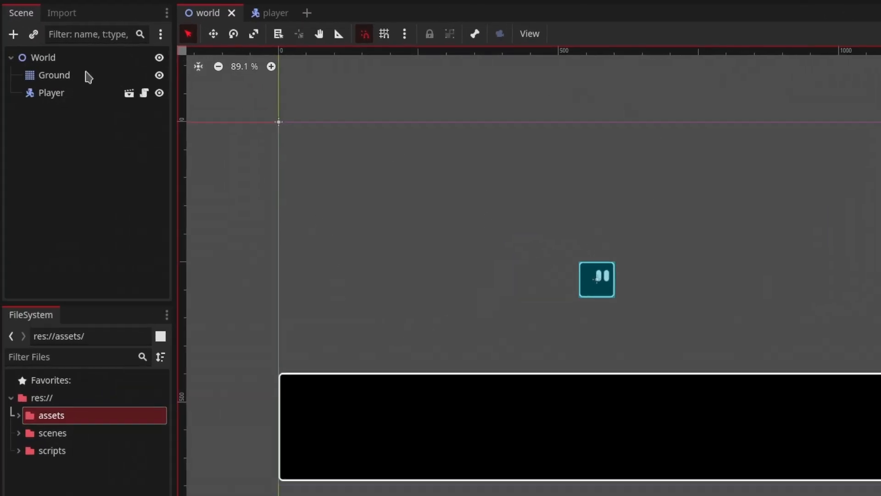
# Step: Switch from the world scene to the player scene with its Sprite2D and CollisionShape2D
pyautogui.click(274, 12)
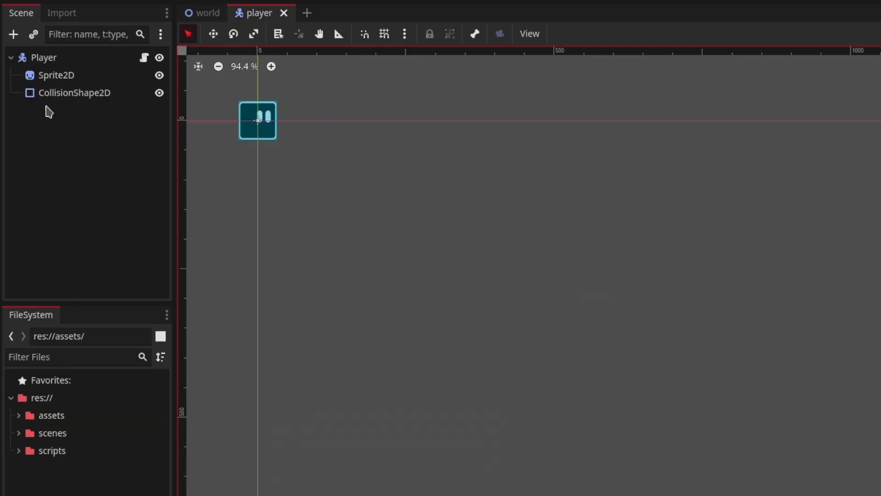
pyautogui.moveTo(84, 112)
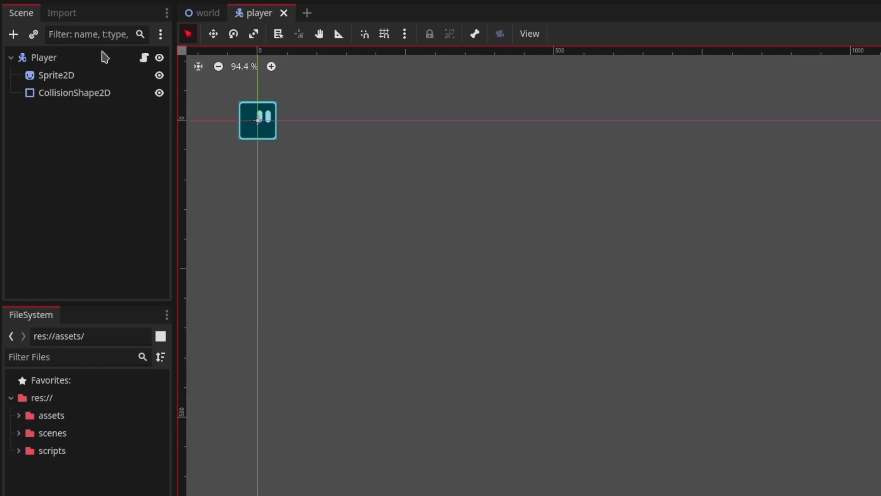
pyautogui.moveTo(149, 61)
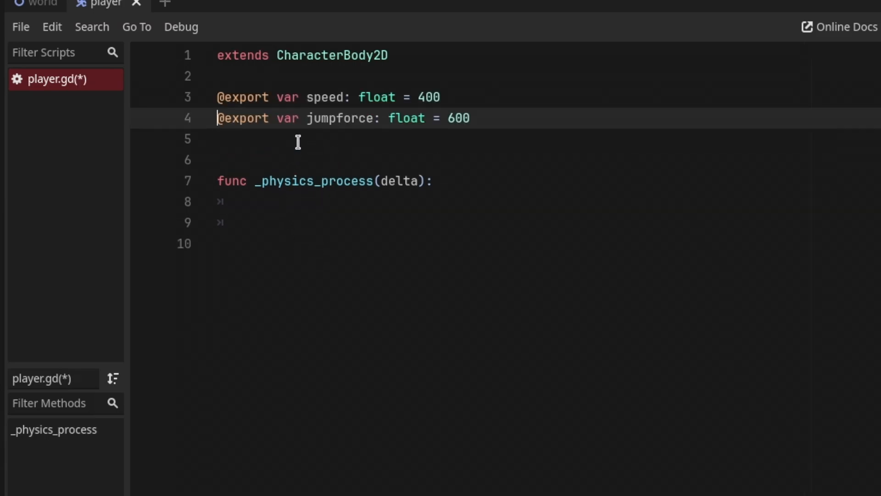
pyautogui.moveTo(373, 139)
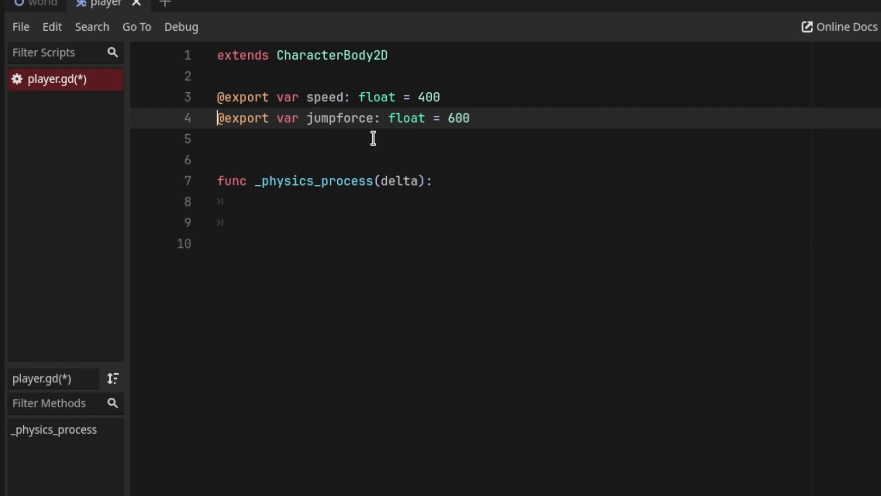
# Step: Export 'gravity: float = 980' and start 'if not is_on_floor():' in _physics_process
pyautogui.write('@export var gravity: float = 980')
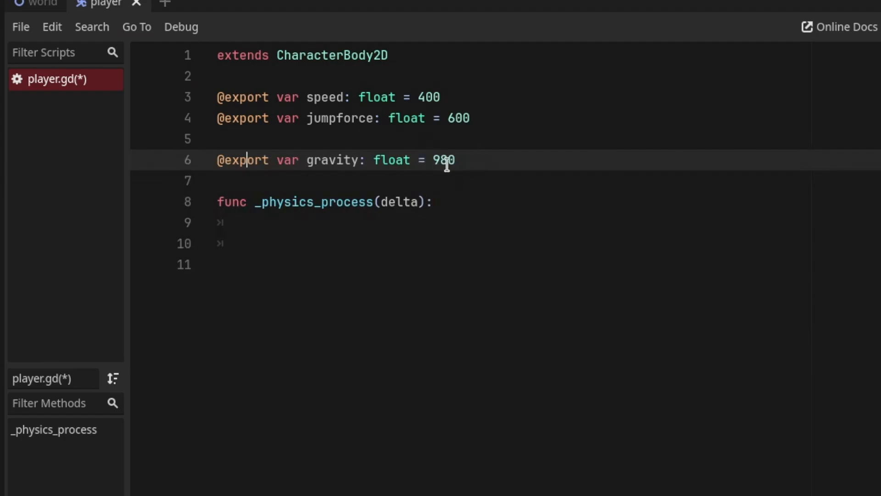
pyautogui.write('if not is_on_floor():')
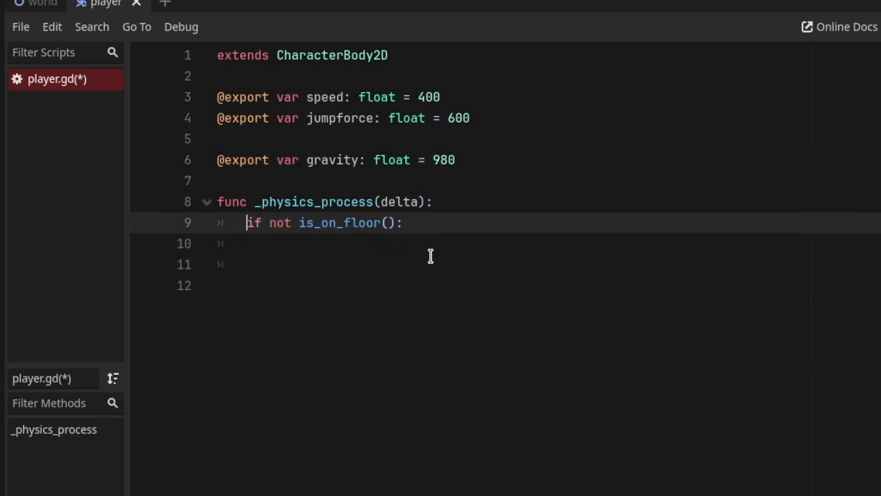
pyautogui.moveTo(343, 269)
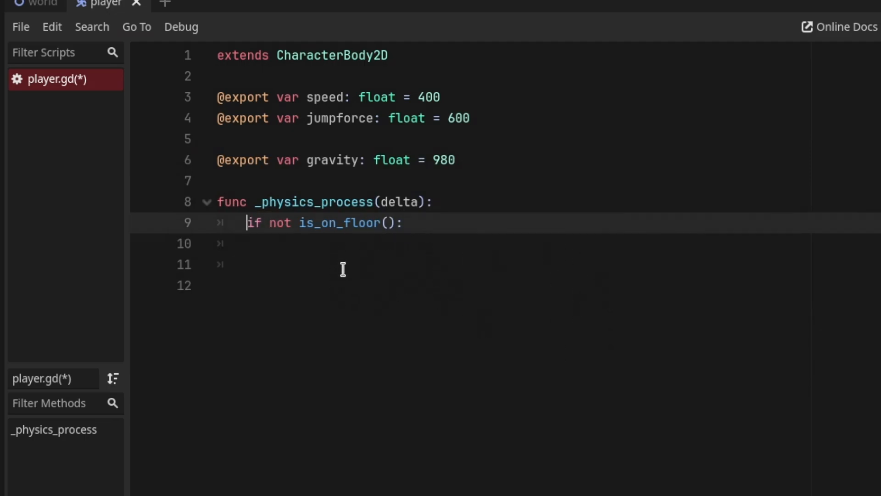
pyautogui.moveTo(411, 376)
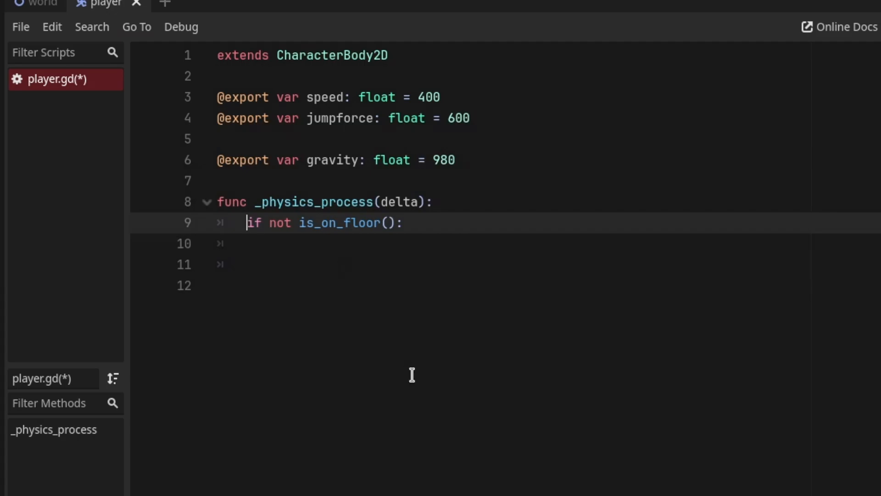
# Step: Add 'velocity.y += gravity * delta' and begin the Jump-pressed-while-on-floor check
pyautogui.write('velocity.y += gravity * delta')
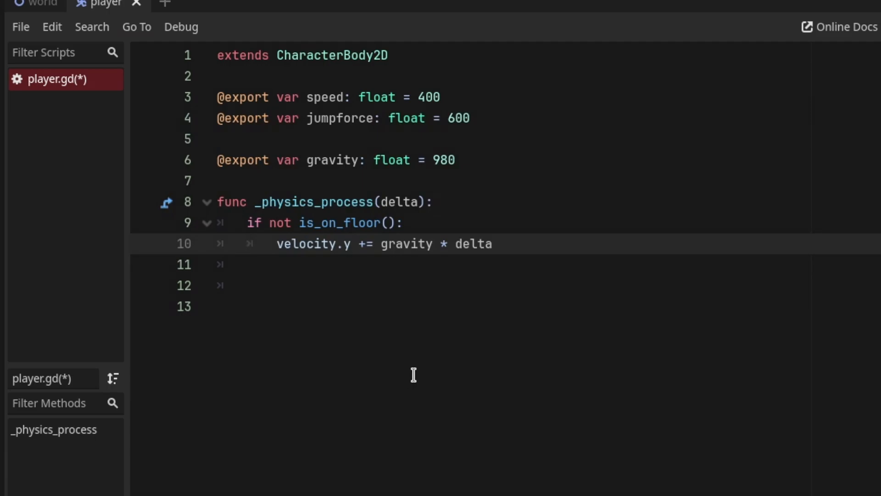
pyautogui.write('if Input.is_action_just_pressed("Jump") and is_on_floor():')
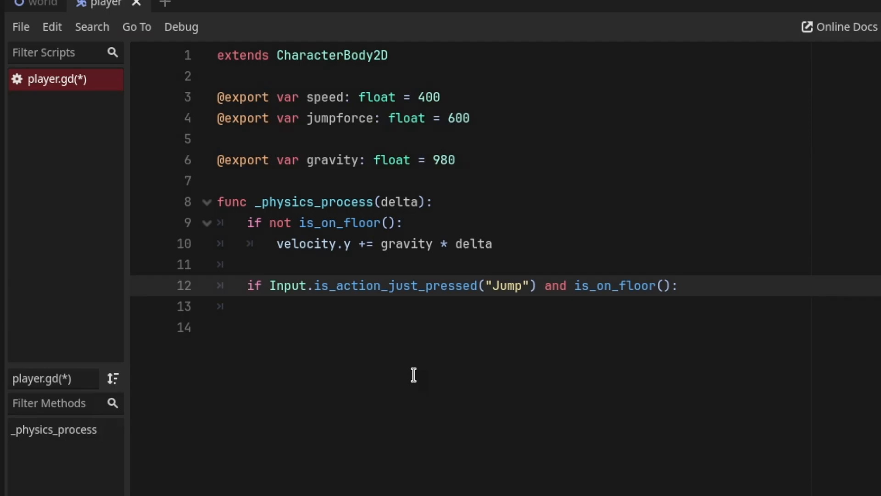
# Step: Set 'velocity.y = -jumpforce' on jump and read 'var direction = Input.get_axis("Left", "Right")'
pyautogui.write('velocity.y = -jumpforce')
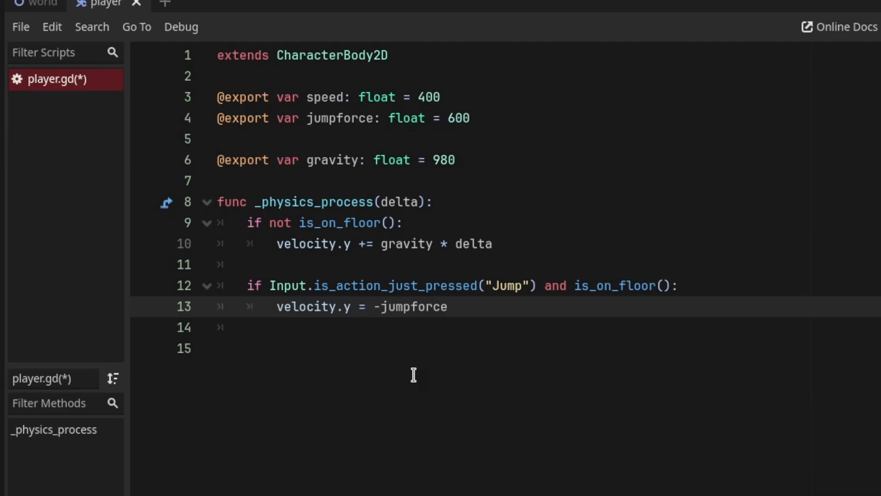
pyautogui.write('var direction = Input.get_axis("Left", "Right")')
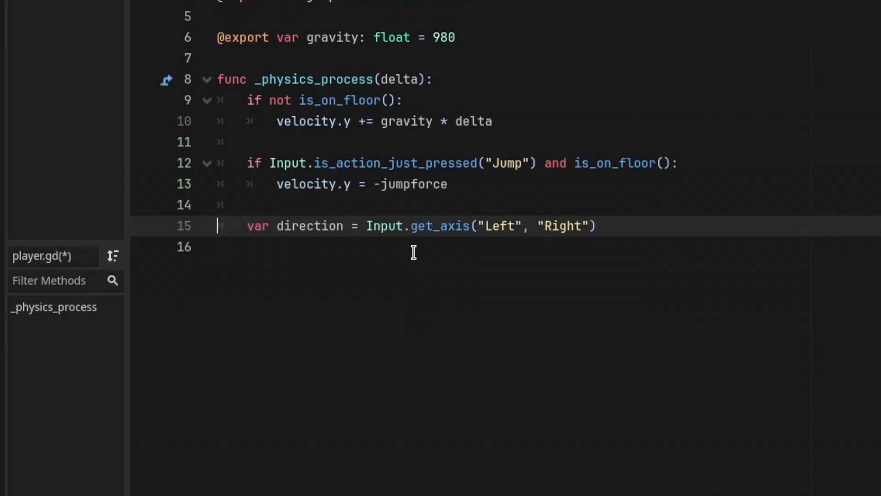
pyautogui.moveTo(426, 360)
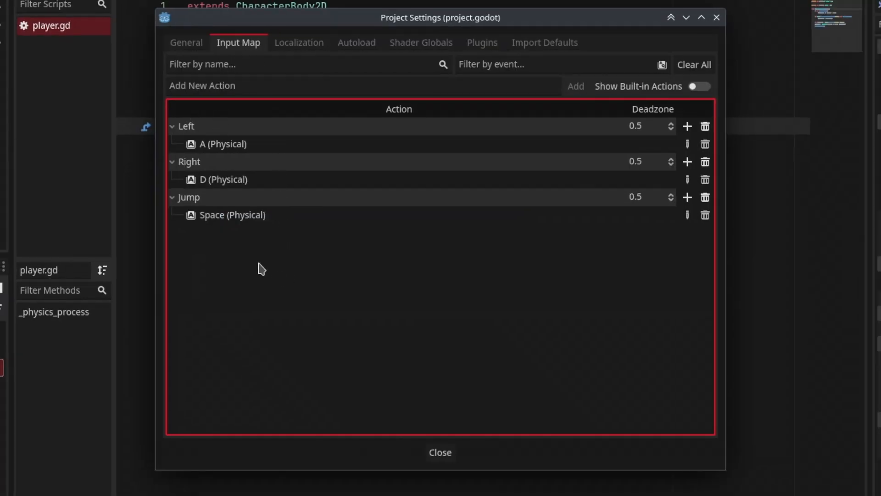
# Step: Close the Project Settings input actions dialog to return to player.gd
pyautogui.click(439, 451)
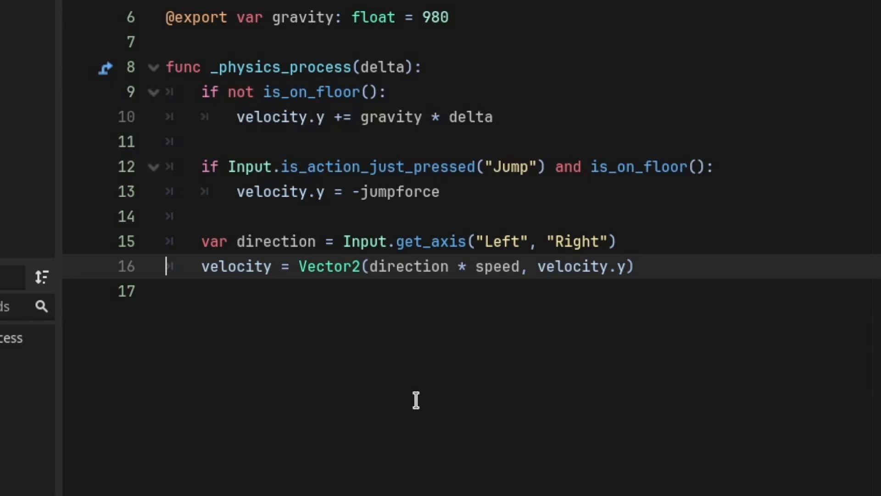
# Step: End _physics_process with a move_and_slide() call
pyautogui.write('move_and_slide()')
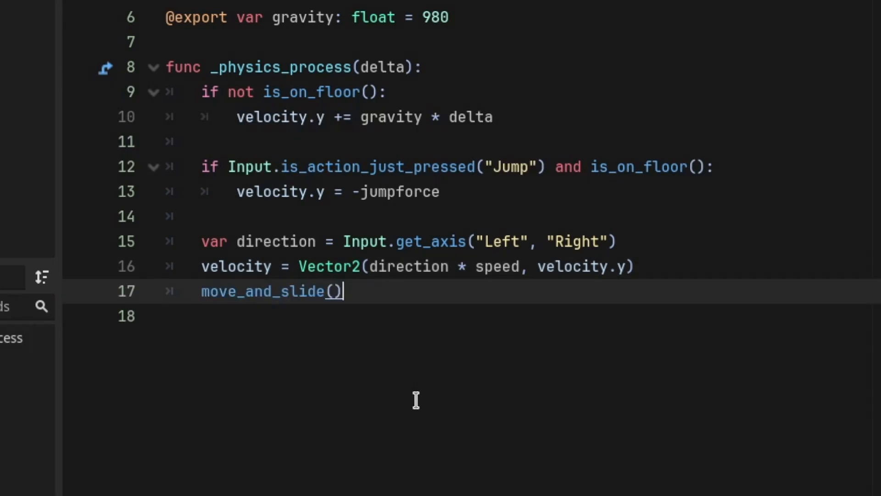